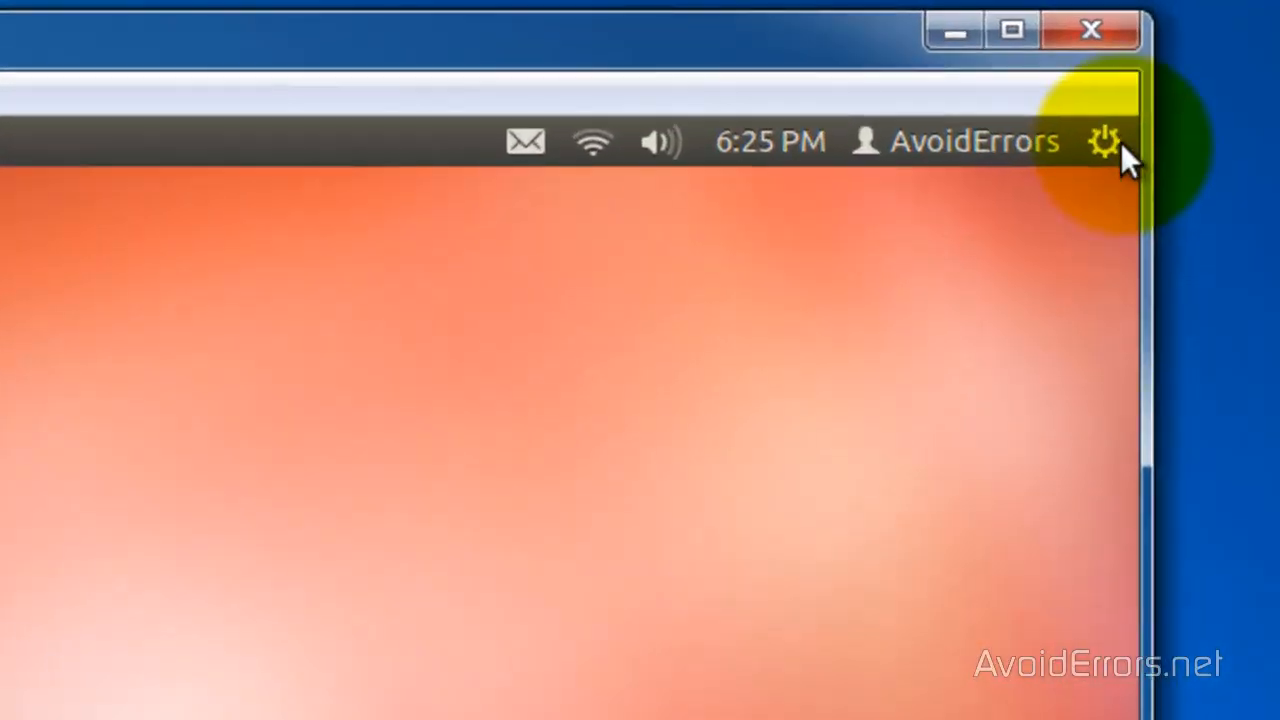
- Launch System Settings from the top-panel gear menu to reach Network
{"action": "left_click", "coordinate": [1104, 141]}
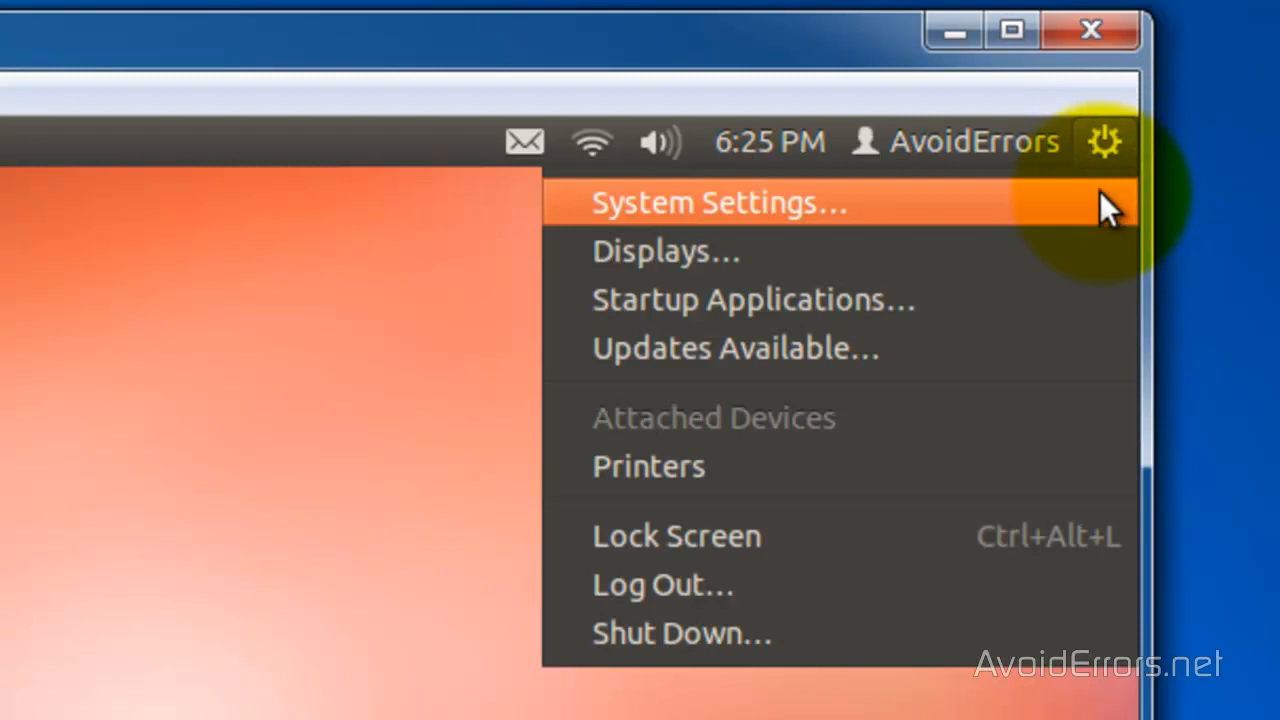
{"action": "left_click", "coordinate": [718, 202]}
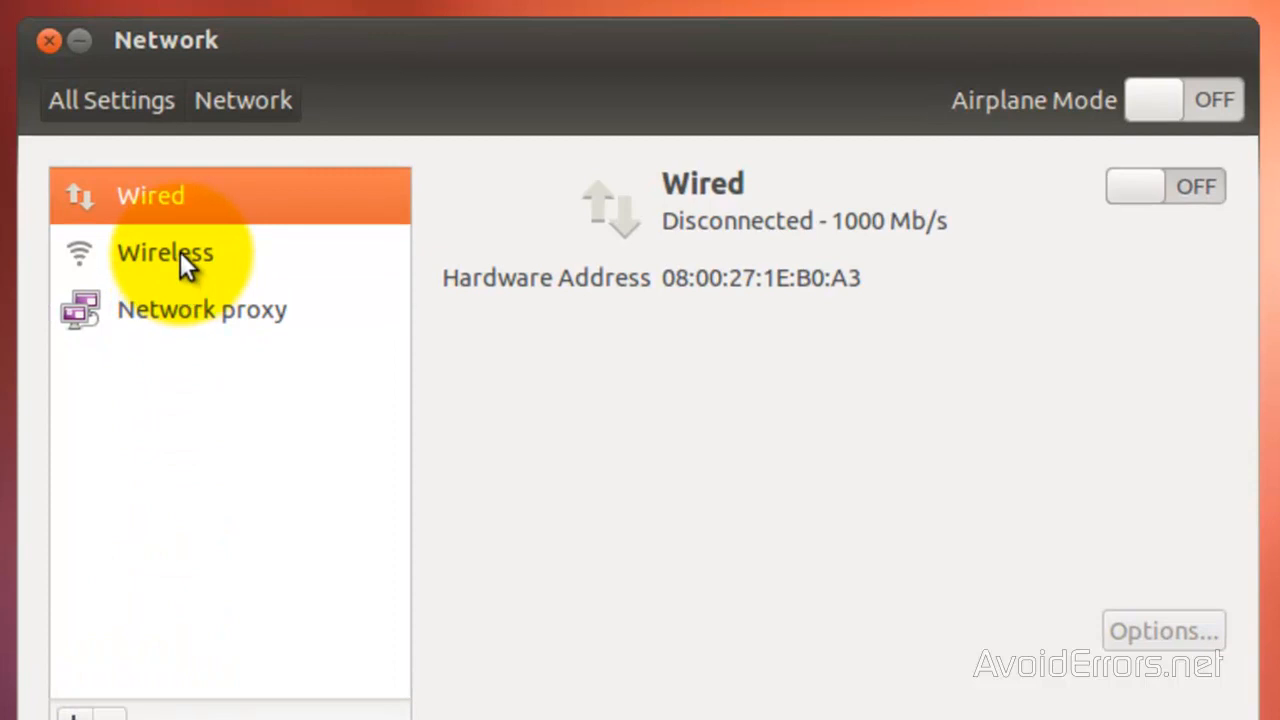
- Turn the wireless adapter into the avoiderrors hotspot with a WEP key
{"action": "left_click", "coordinate": [164, 252]}
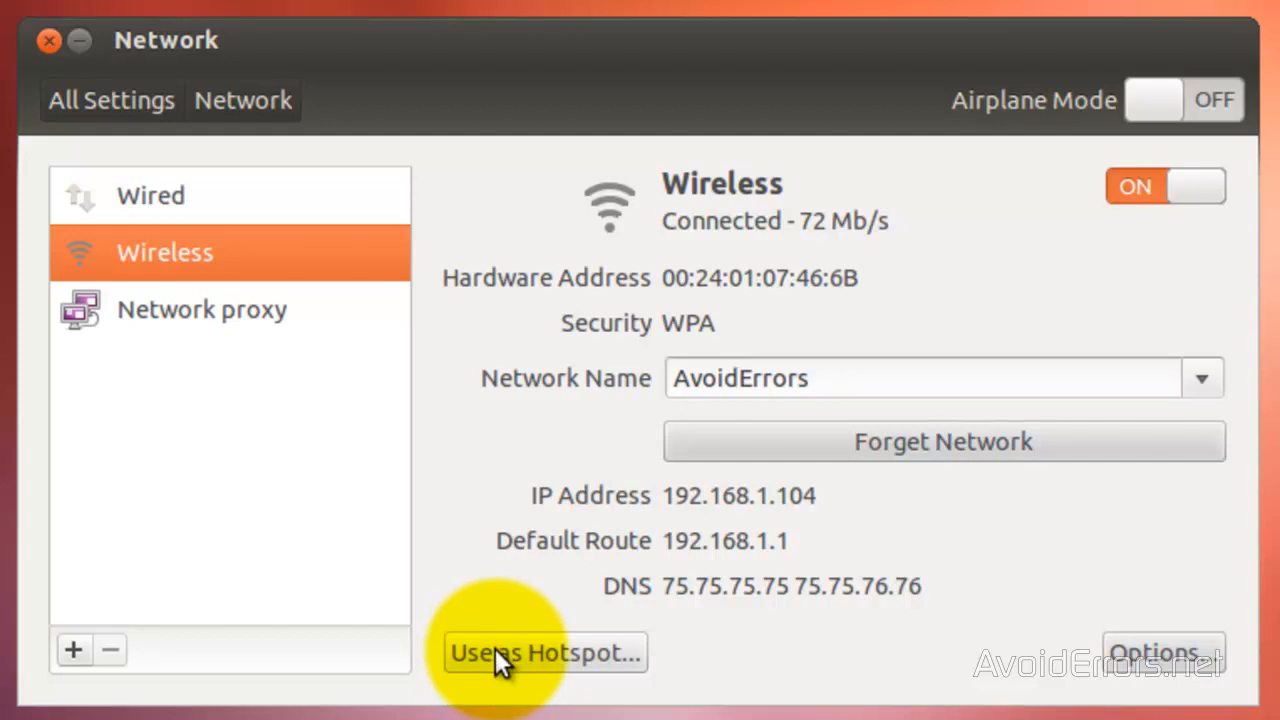
{"action": "left_click", "coordinate": [545, 652]}
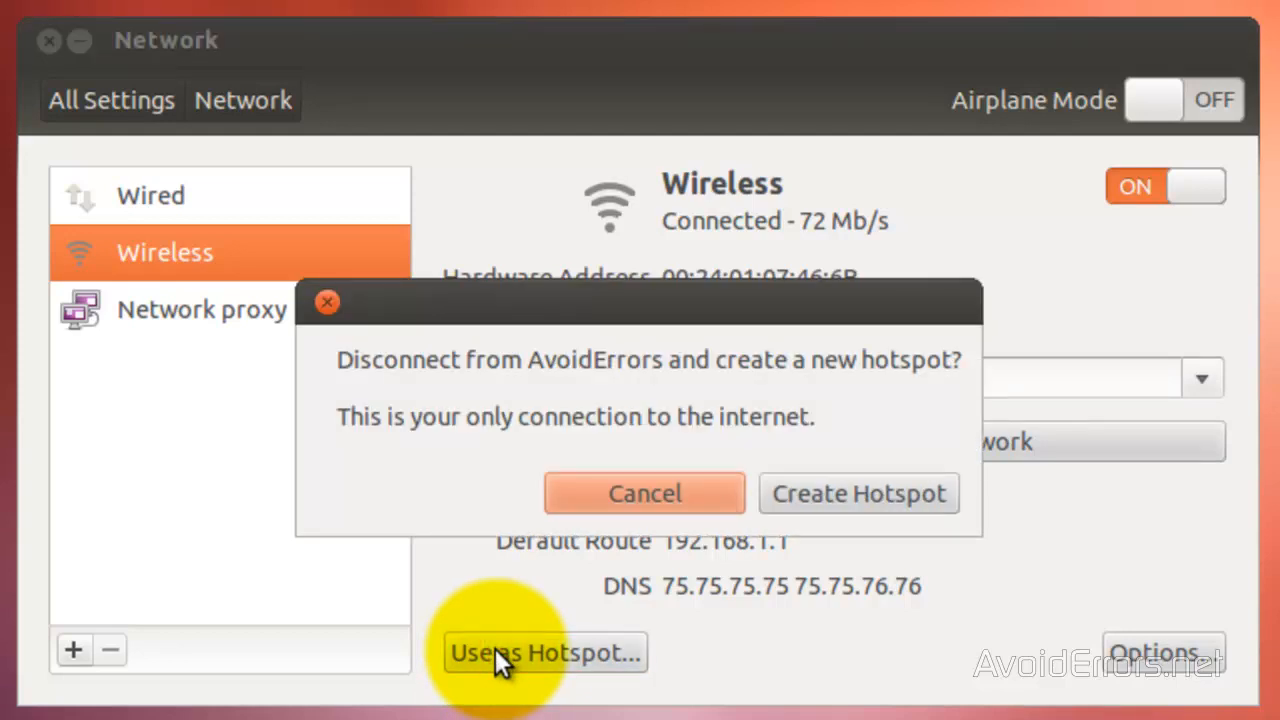
{"action": "mouse_move", "coordinate": [850, 530]}
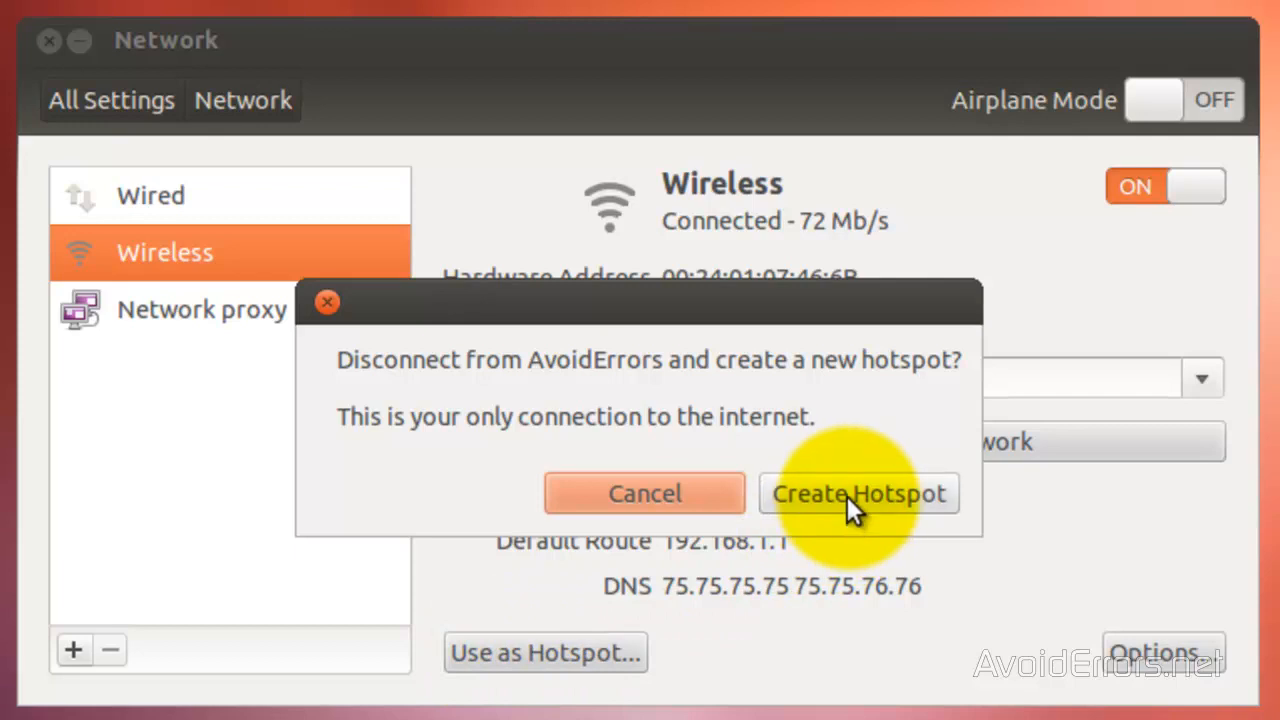
{"action": "left_click", "coordinate": [644, 493]}
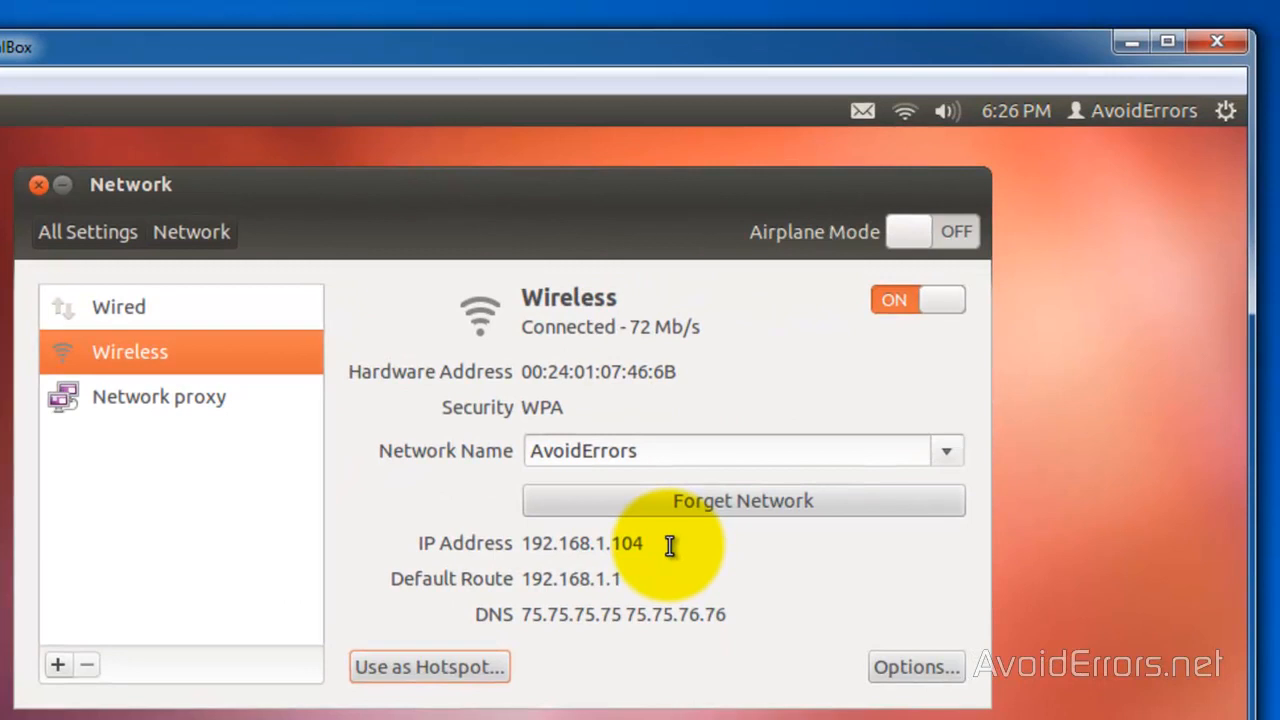
{"action": "left_click", "coordinate": [429, 666]}
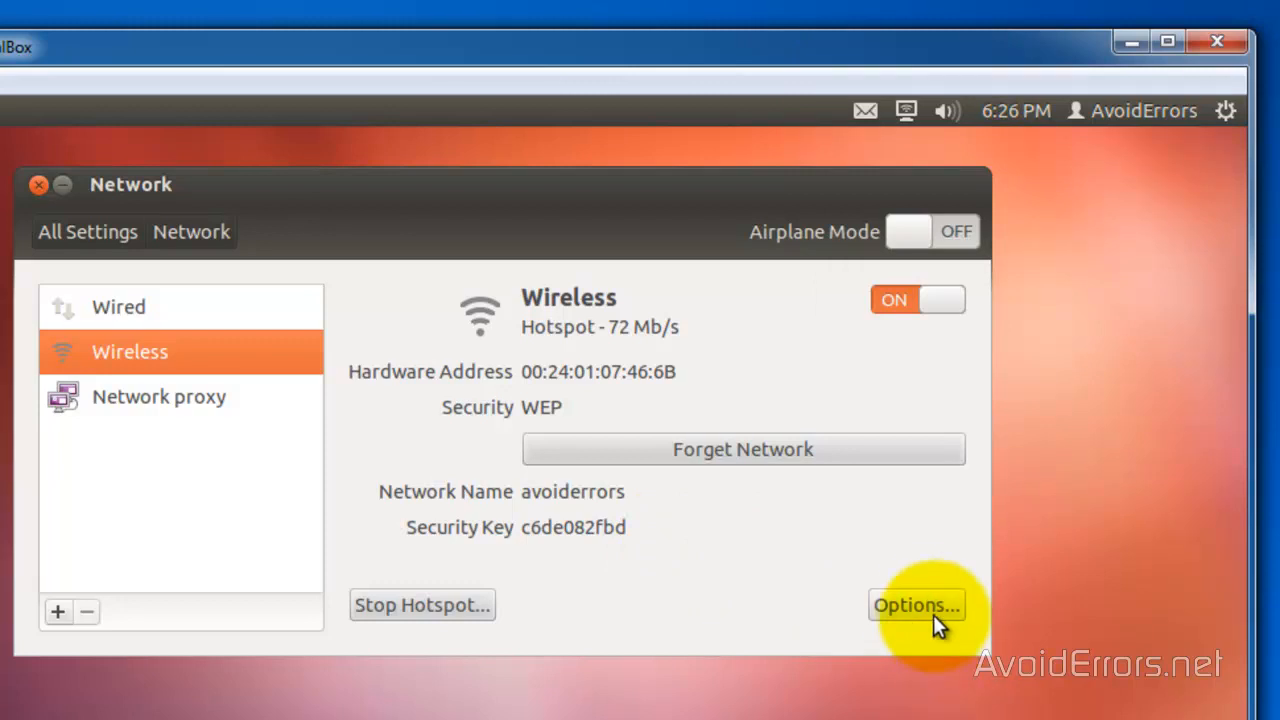
- Open the hotspot's Options to view its Wireless tab and IPv4 Method choices
{"action": "left_click", "coordinate": [916, 605]}
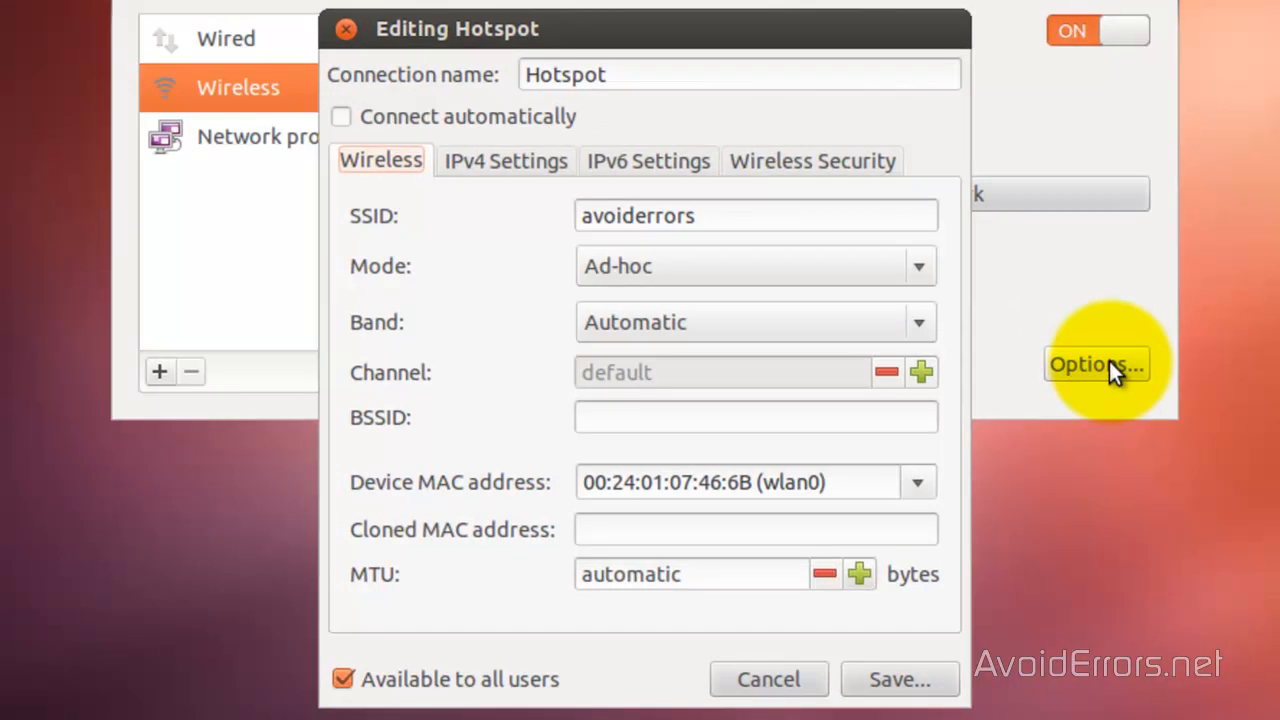
{"action": "mouse_move", "coordinate": [405, 145]}
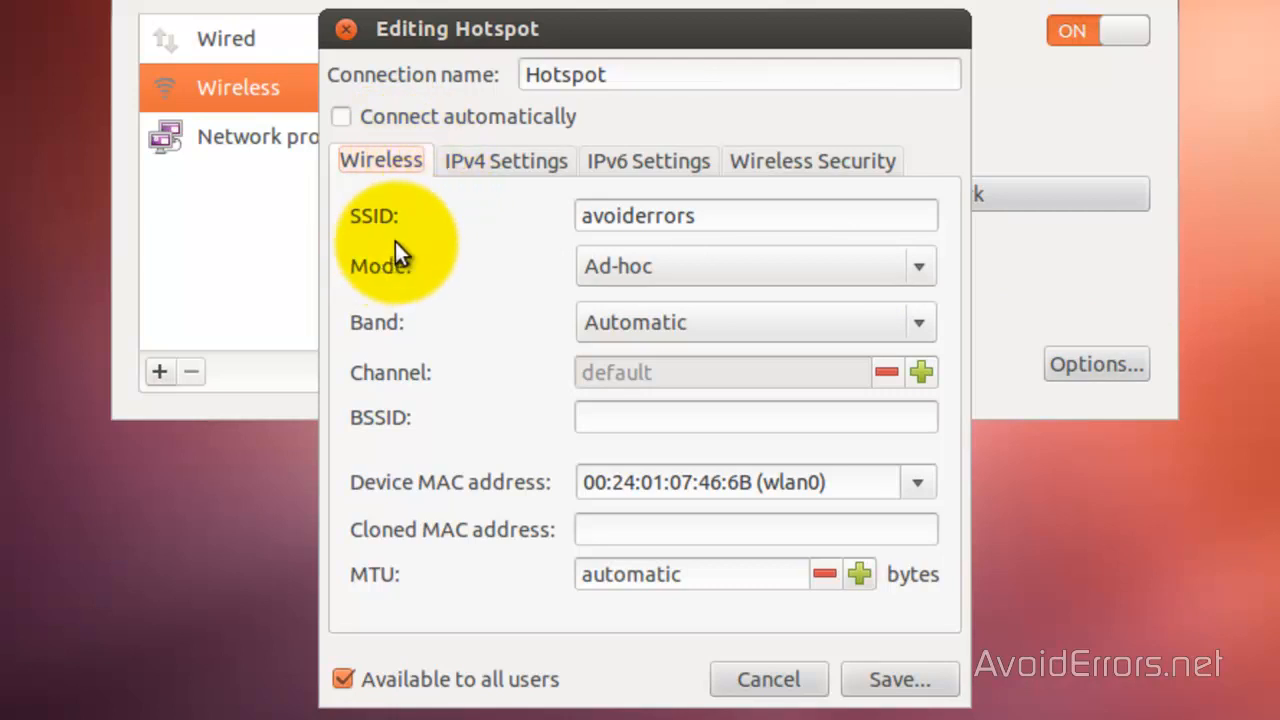
{"action": "mouse_move", "coordinate": [620, 245]}
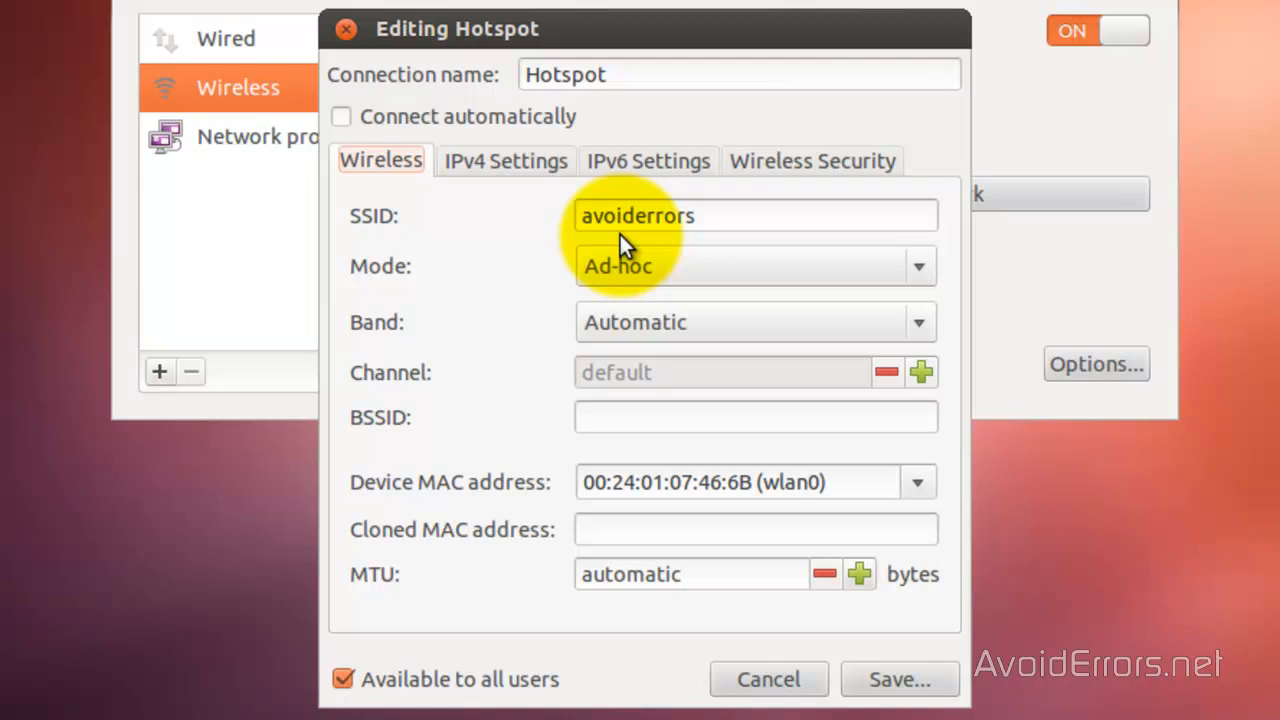
{"action": "left_click", "coordinate": [505, 161]}
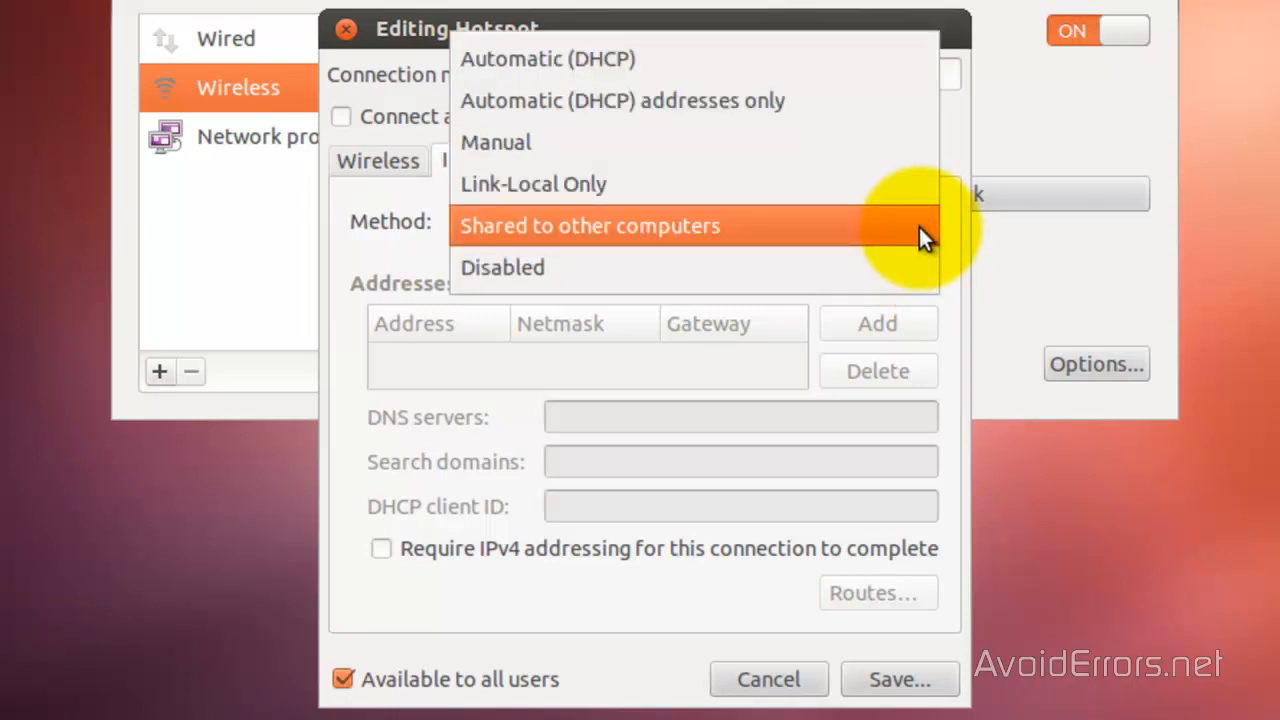
{"action": "left_click", "coordinate": [590, 225]}
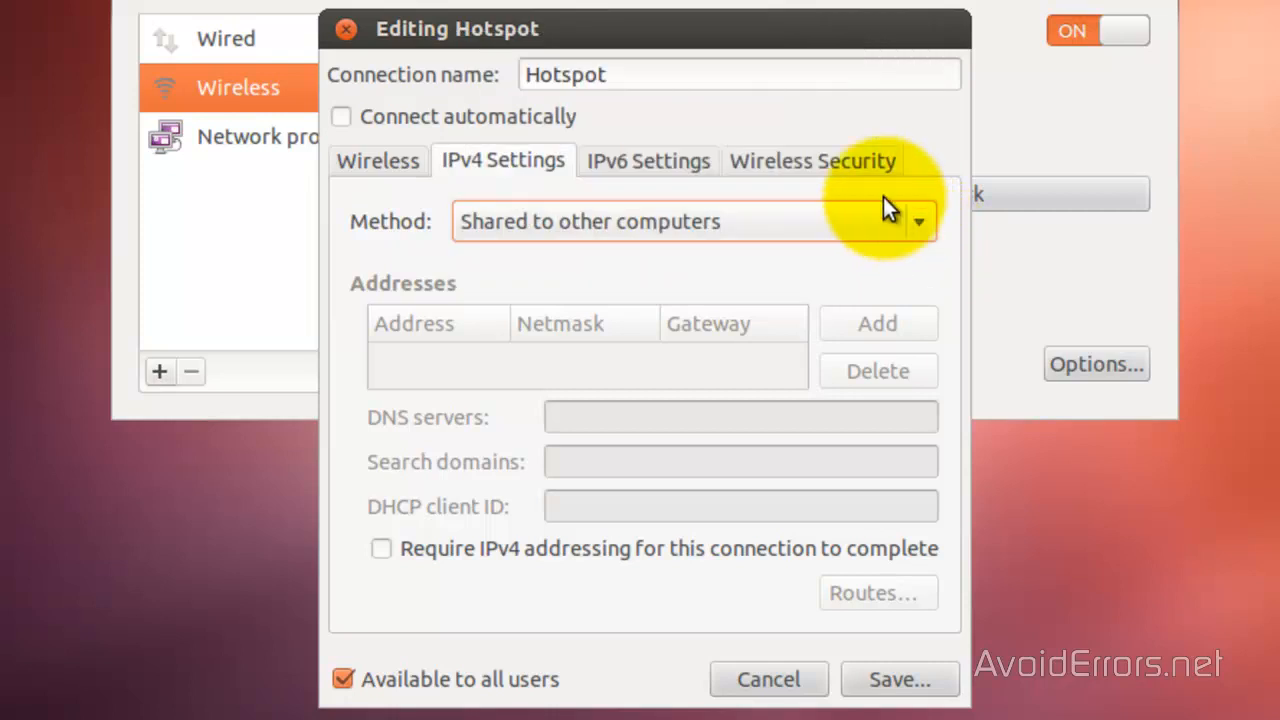
{"action": "left_click", "coordinate": [812, 160]}
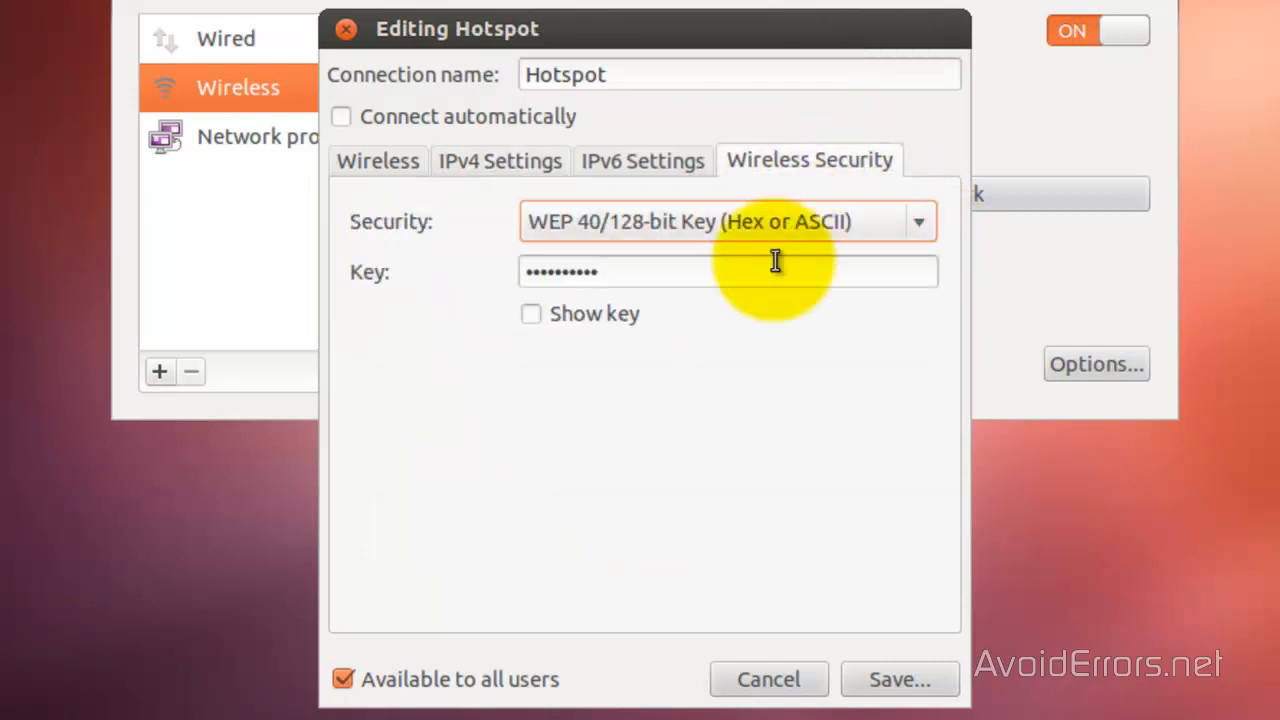
{"action": "left_click", "coordinate": [531, 313]}
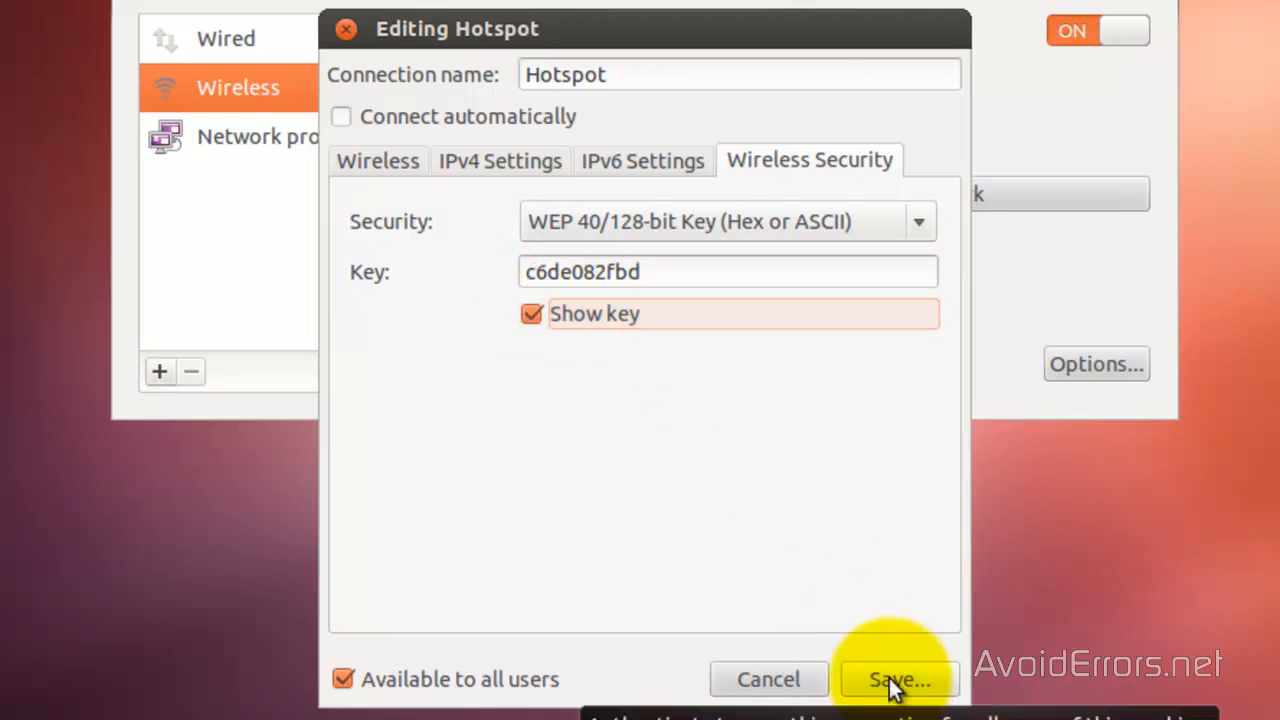
{"action": "left_click", "coordinate": [897, 679]}
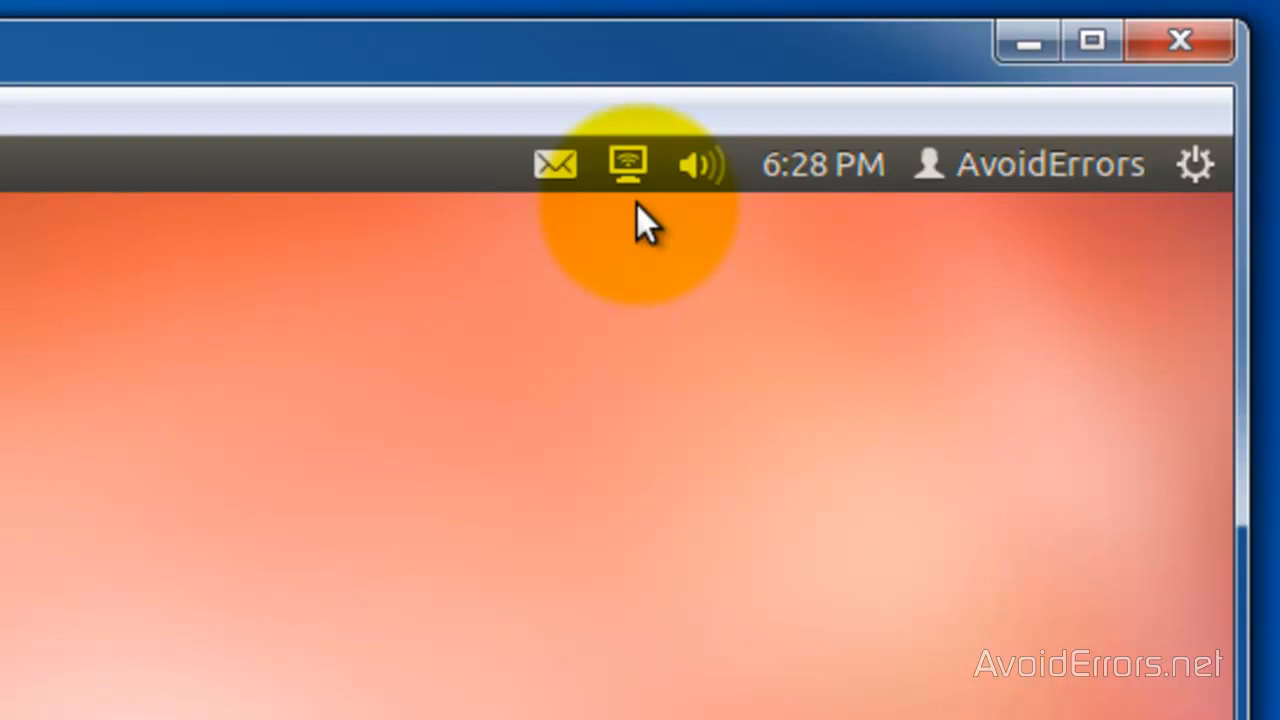
- Check the avoiderrors hotspot in the network menu, then return to System Settings
{"action": "left_click", "coordinate": [627, 164]}
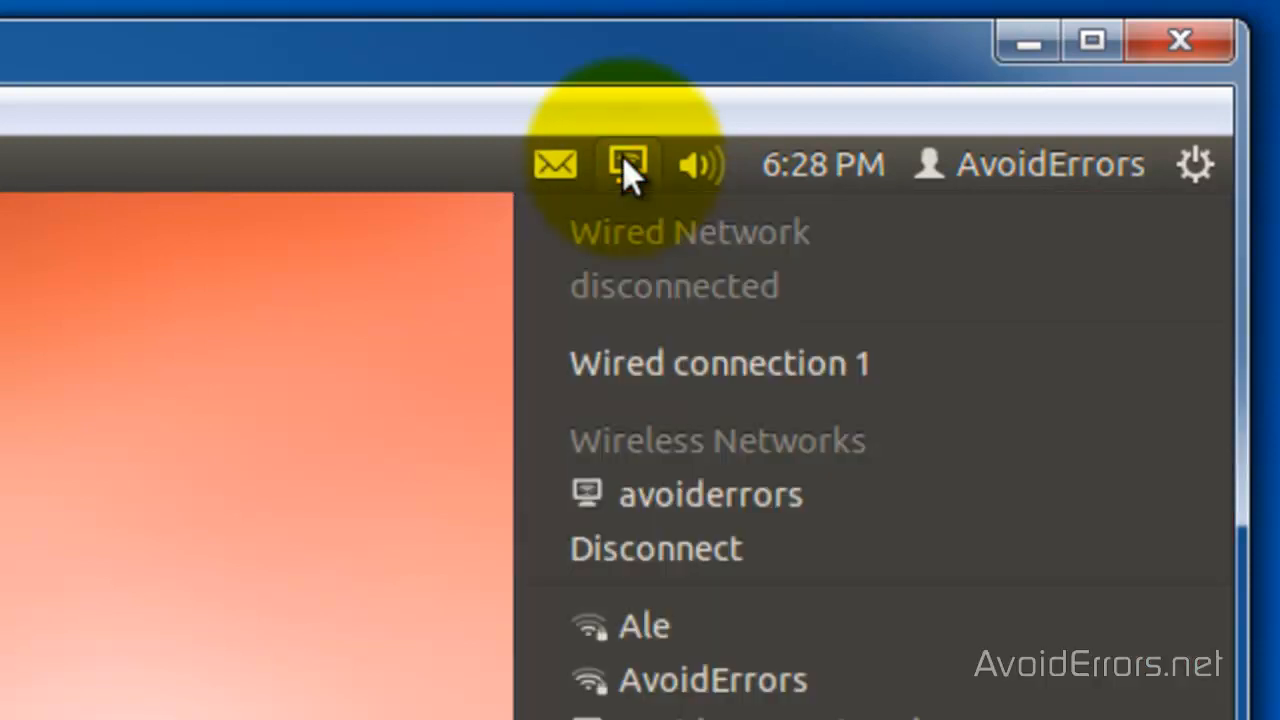
{"action": "left_click", "coordinate": [1049, 164]}
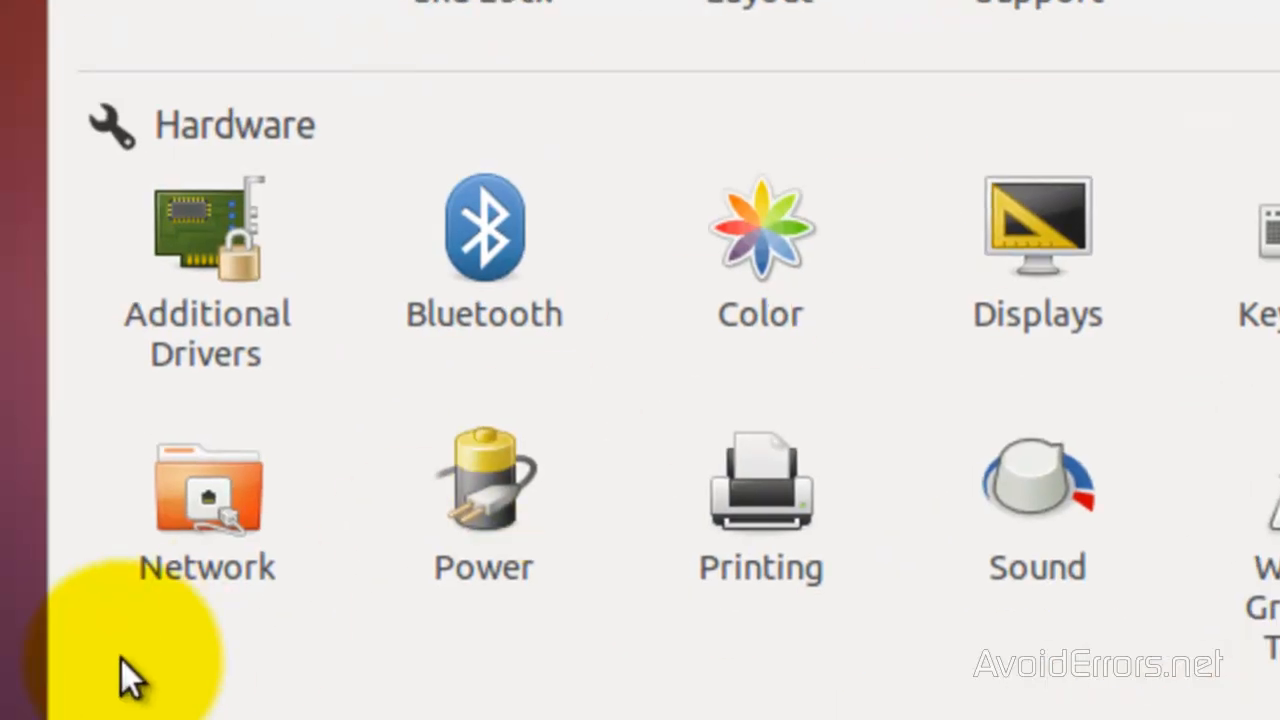
- Stop the avoiderrors hotspot from Network > Wireless and confirm disconnecting users
{"action": "left_click", "coordinate": [207, 490]}
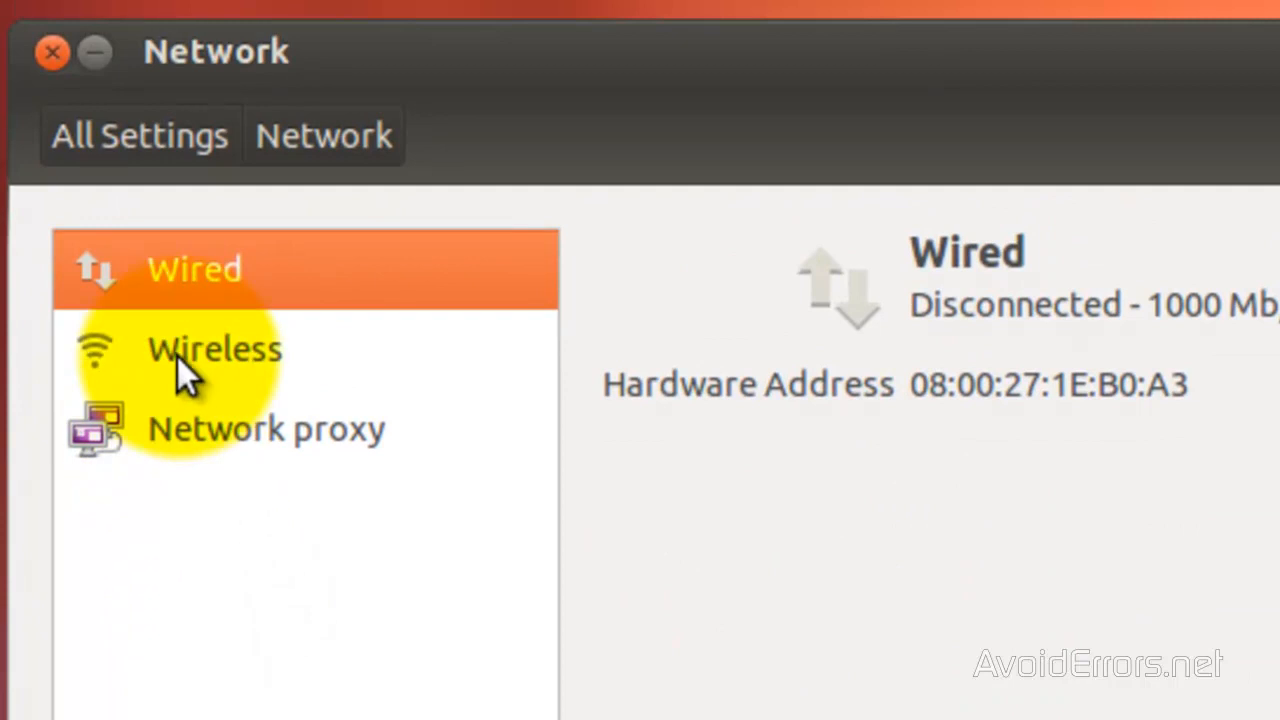
{"action": "left_click", "coordinate": [214, 349]}
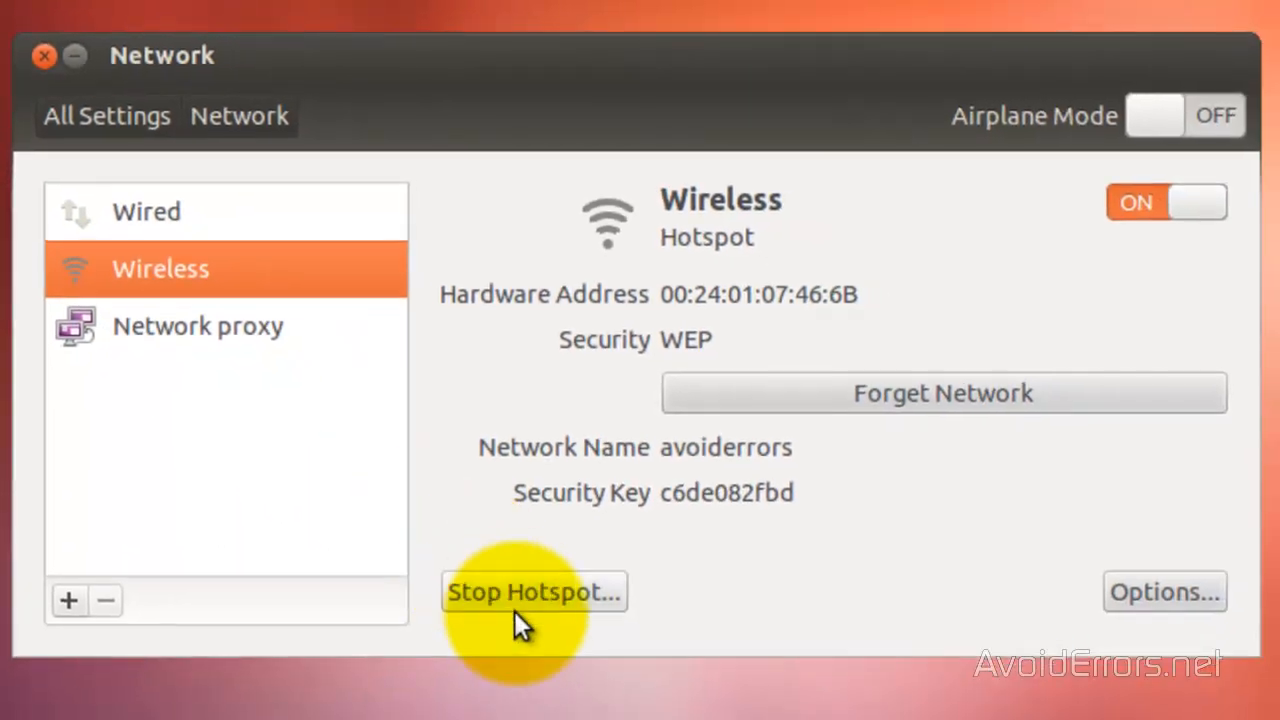
{"action": "mouse_move", "coordinate": [535, 600]}
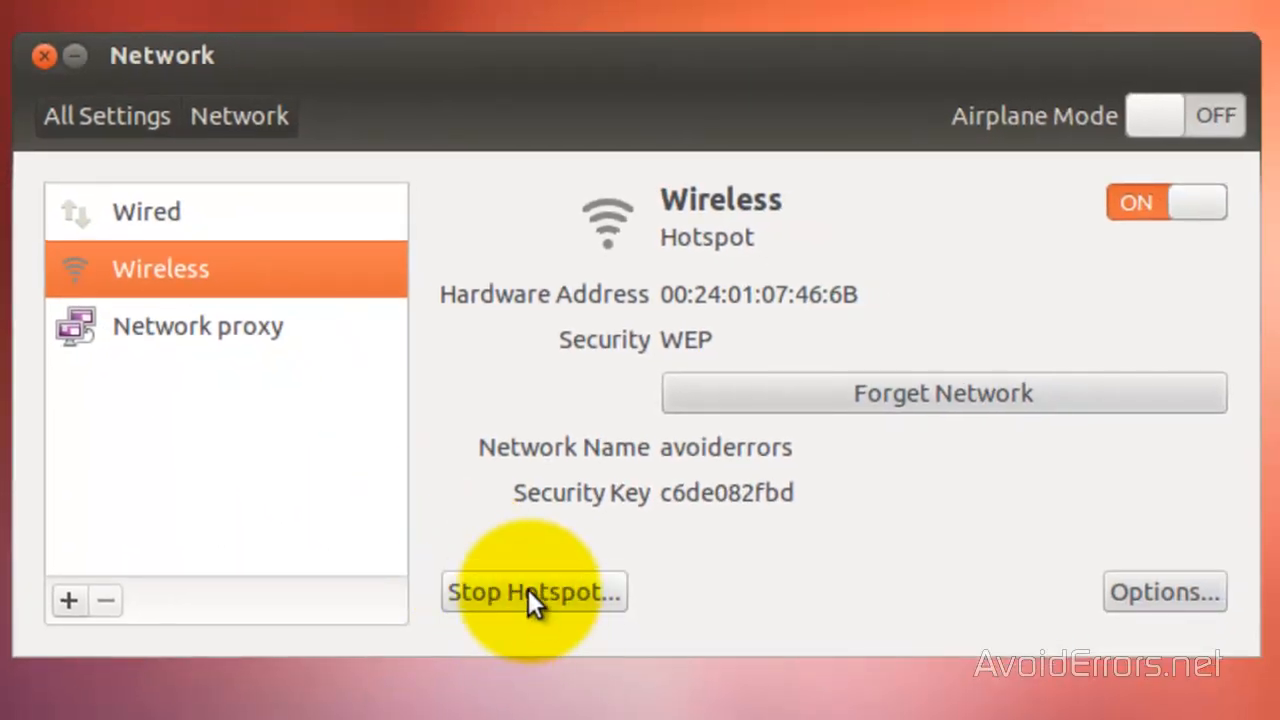
{"action": "left_click", "coordinate": [533, 591]}
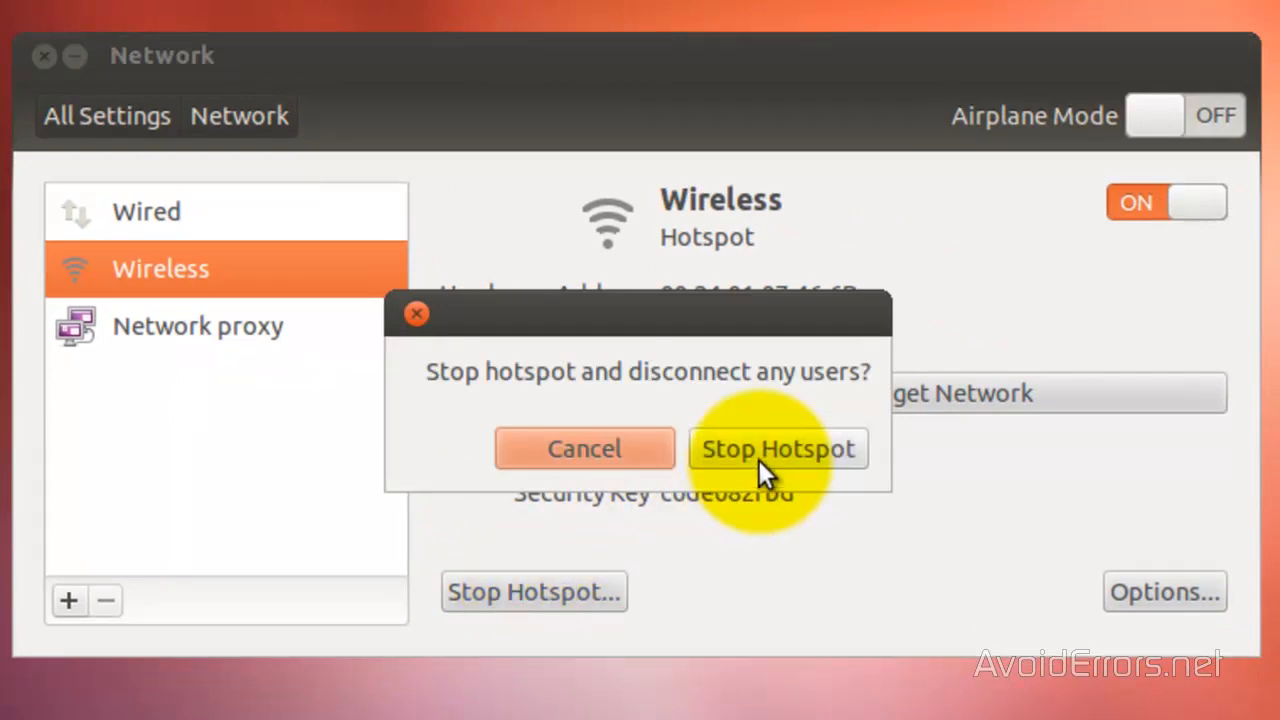
{"action": "left_click", "coordinate": [778, 448]}
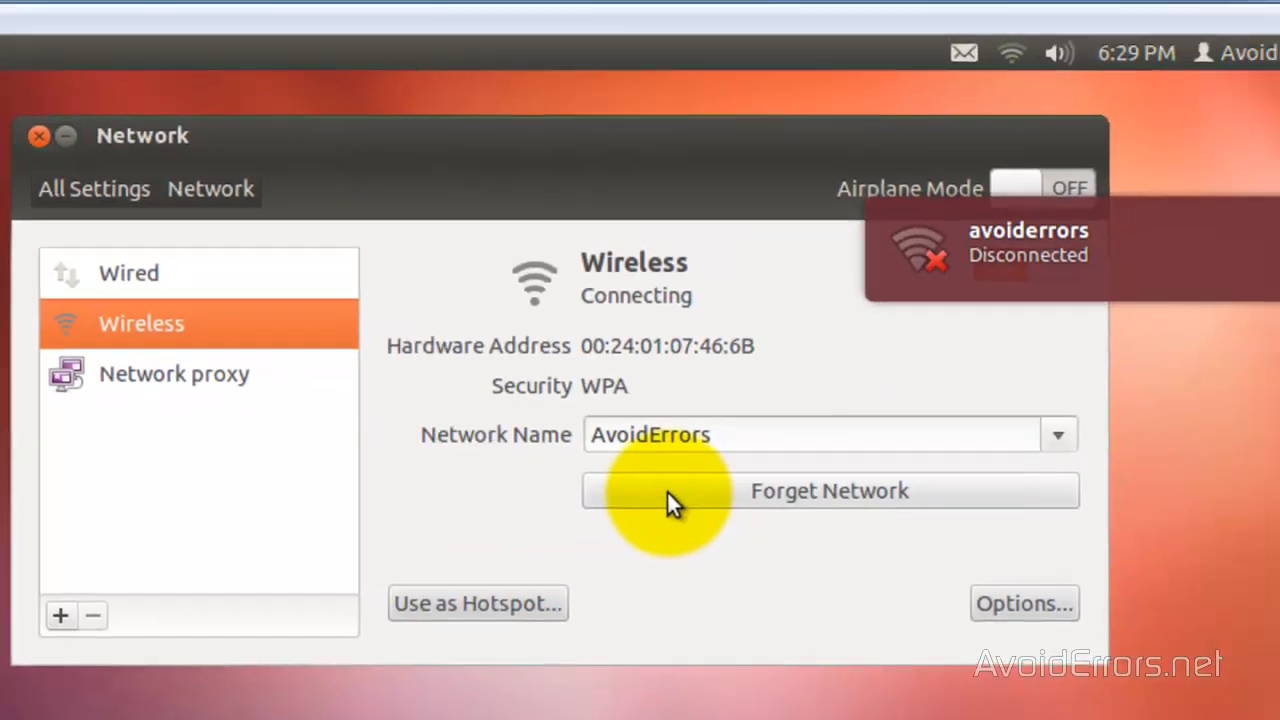